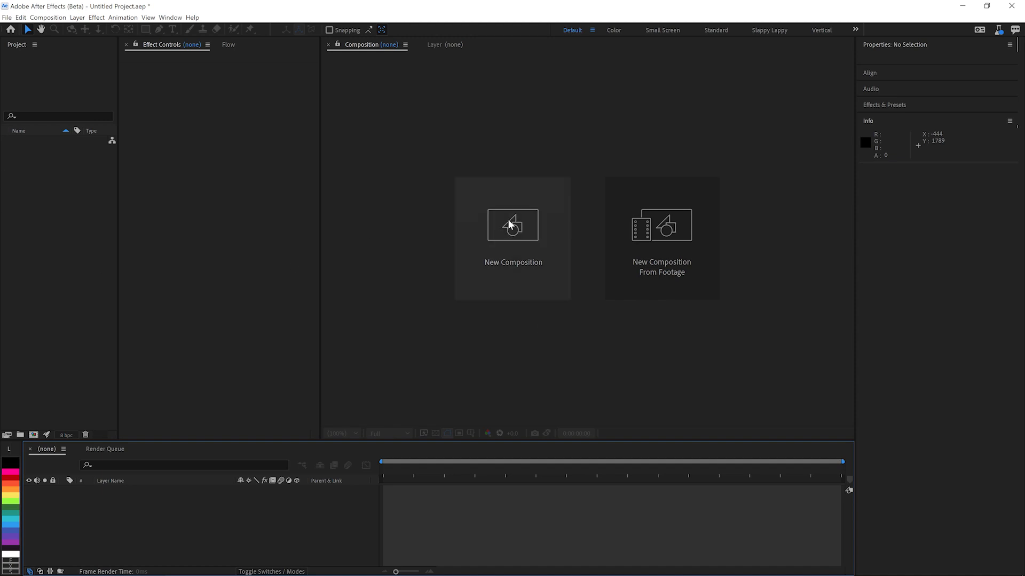
- Create Comp 1 at 1920×1080 with the HD preset
left_click(513, 224)
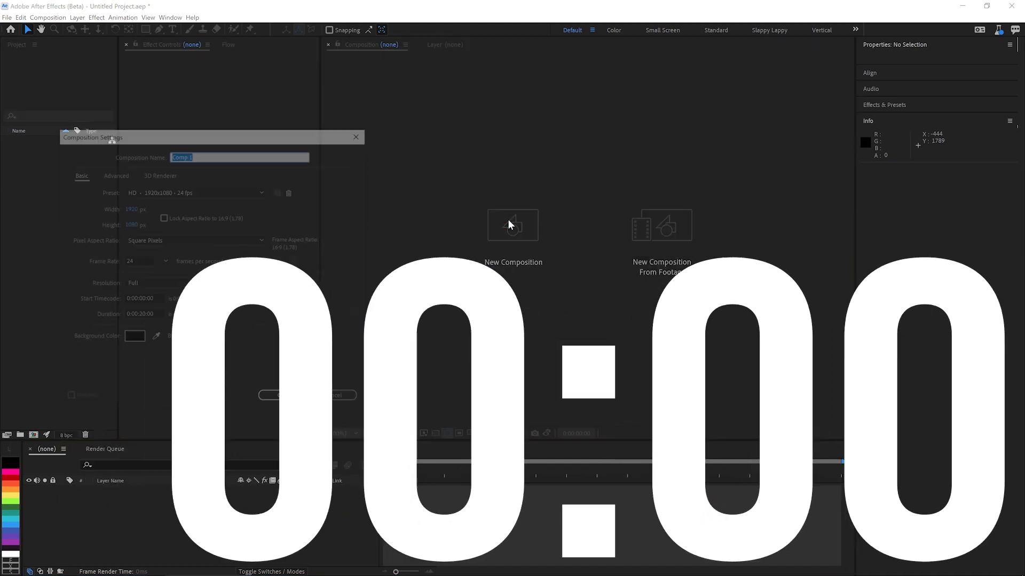
left_click(278, 395)
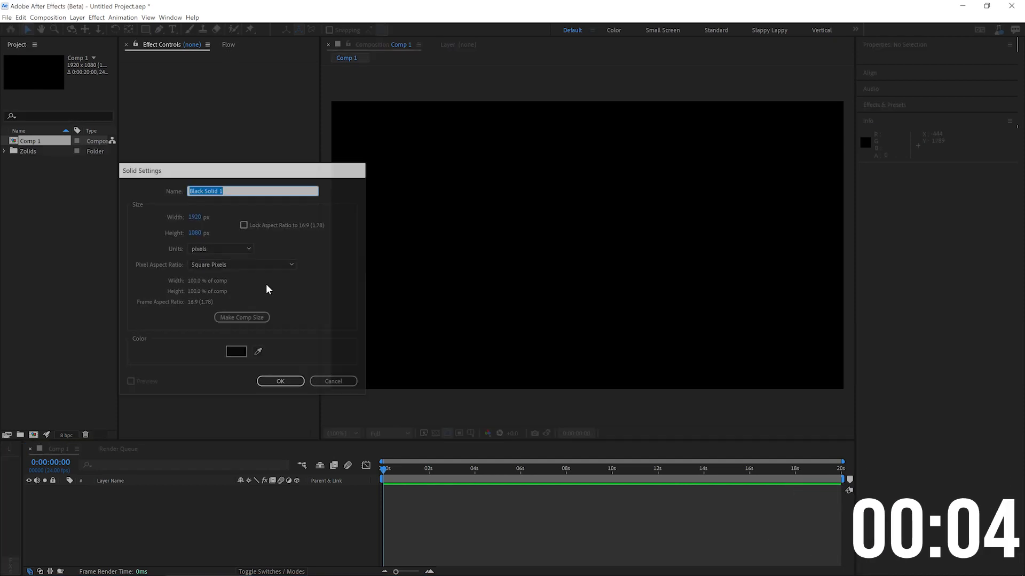
- Add the black solid, apply VR Fractal Noise, and search effects for Multitone
left_click(280, 381)
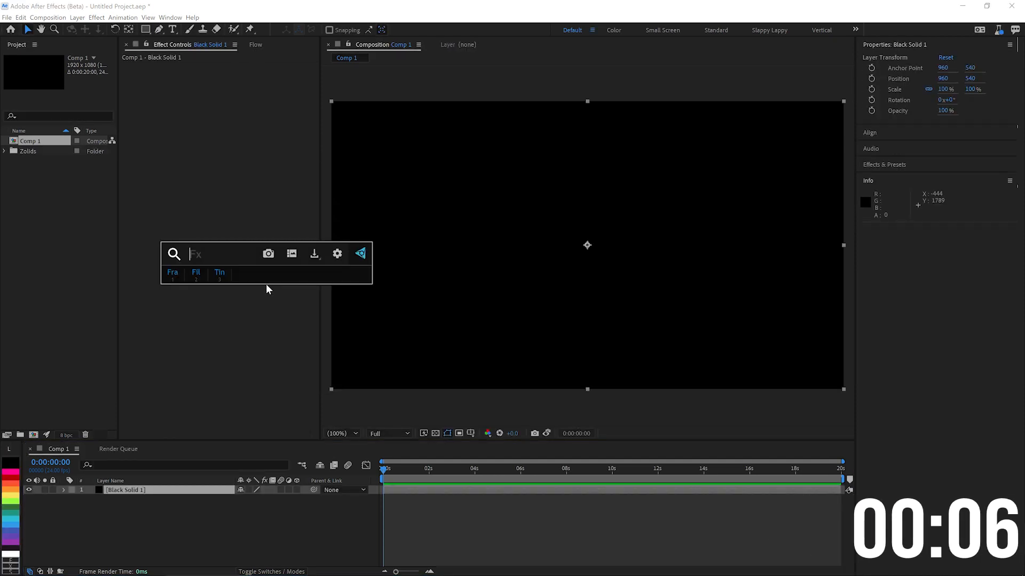
type("vr")
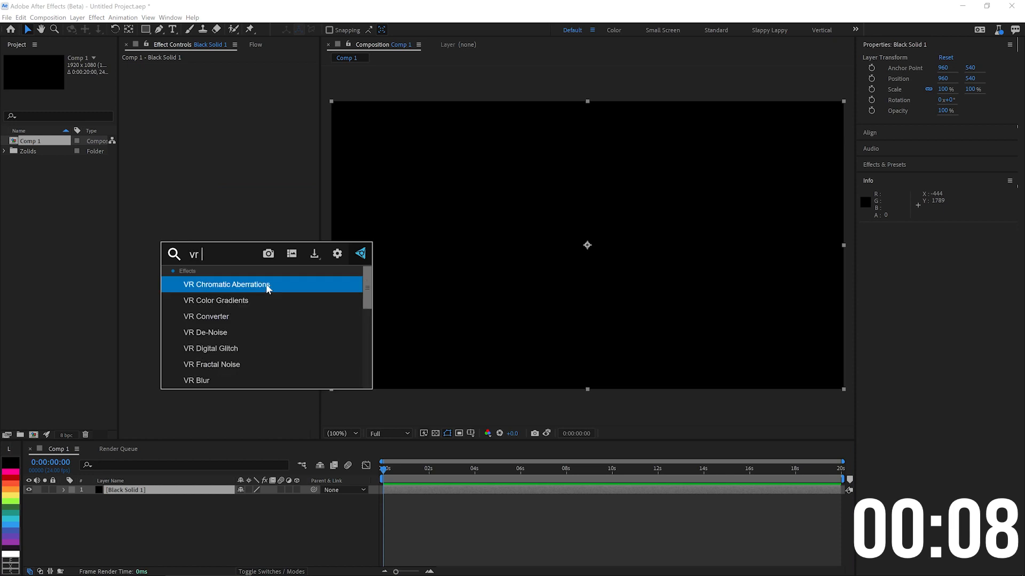
double_click(212, 364)
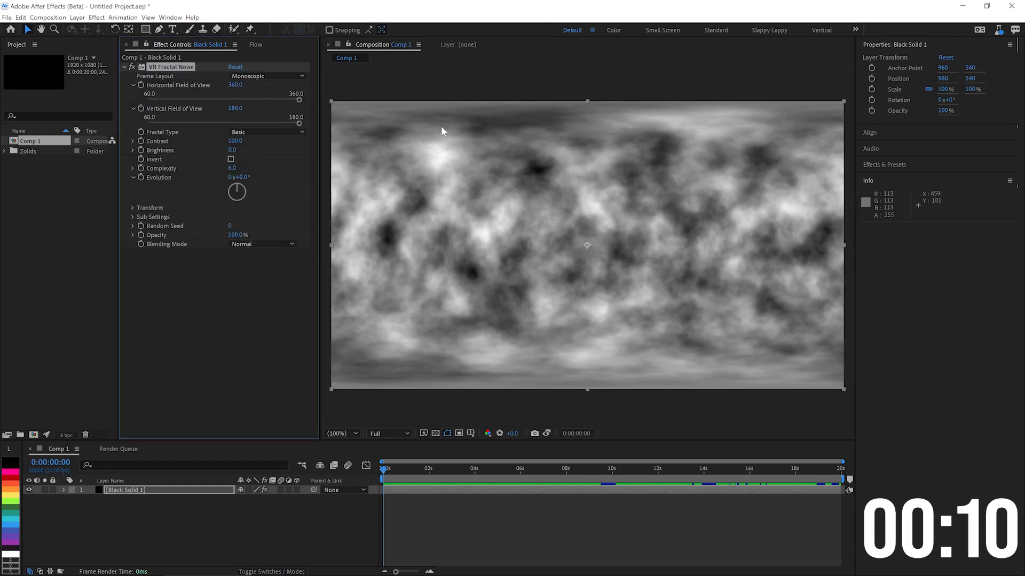
mouse_move(437, 128)
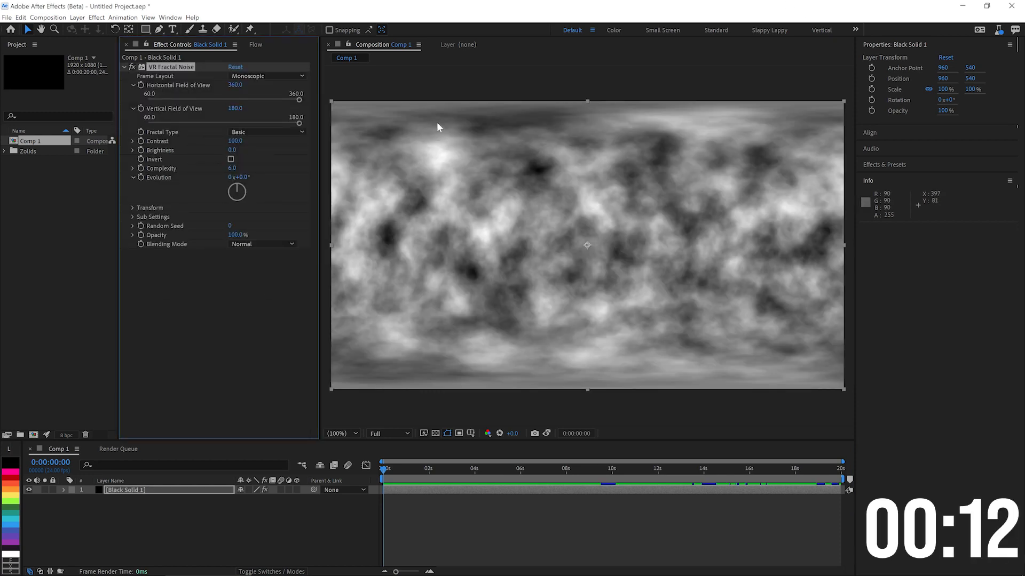
type("m")
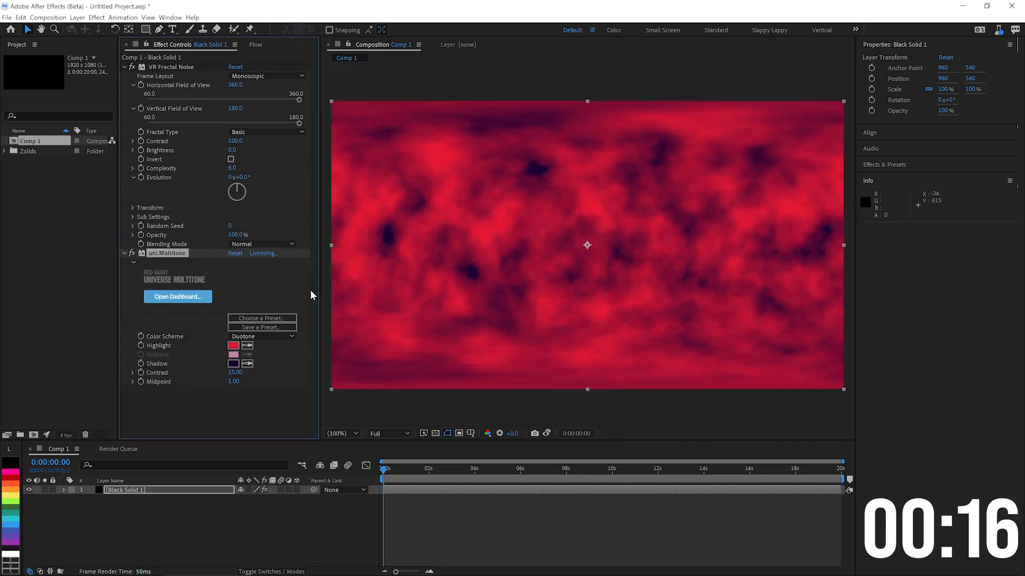
- Make Multitone a tritone with blue highlights, black midtones and magenta shadows
left_click(261, 336)
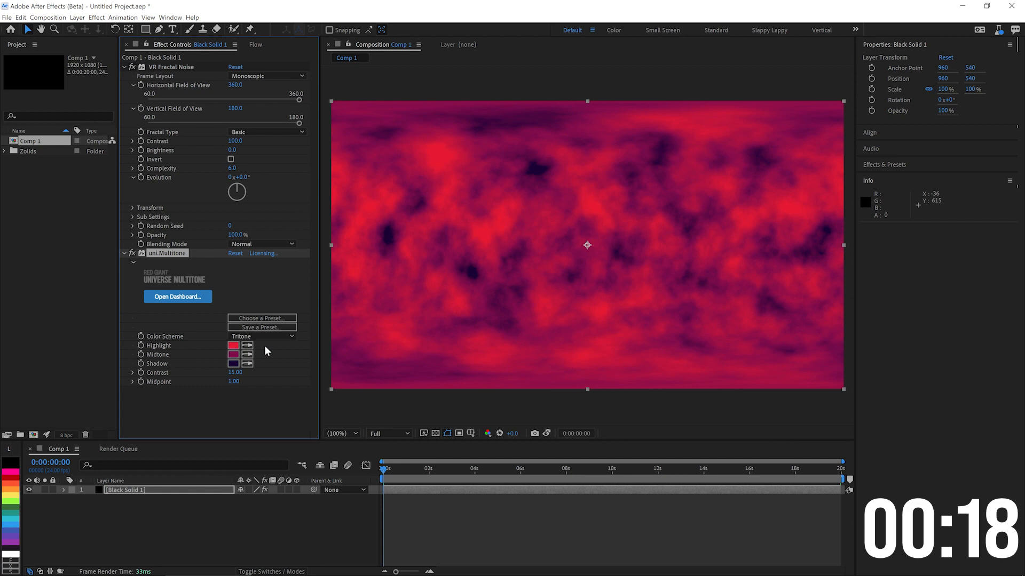
left_click(233, 346)
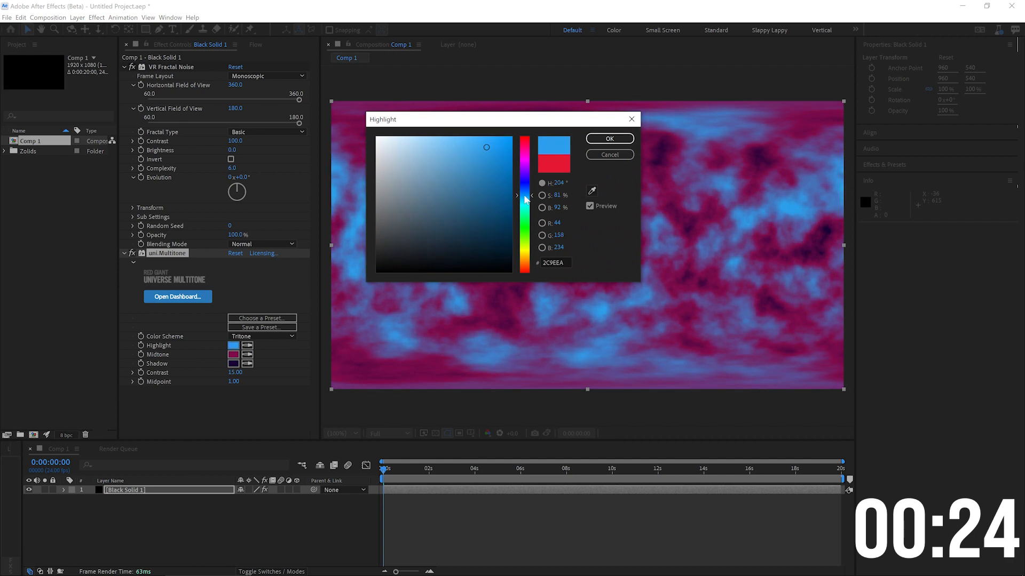
left_click(609, 138)
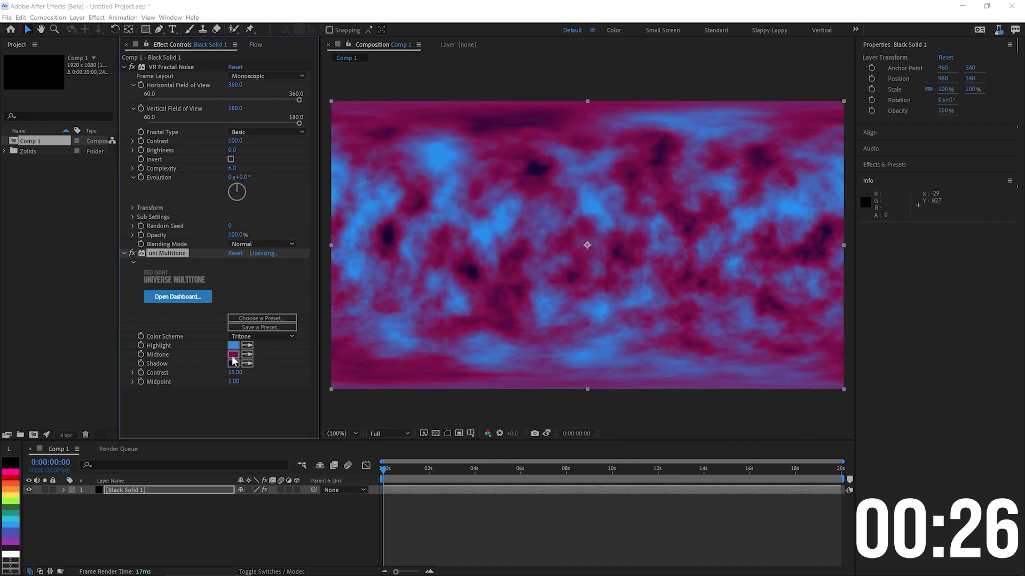
left_click(234, 354)
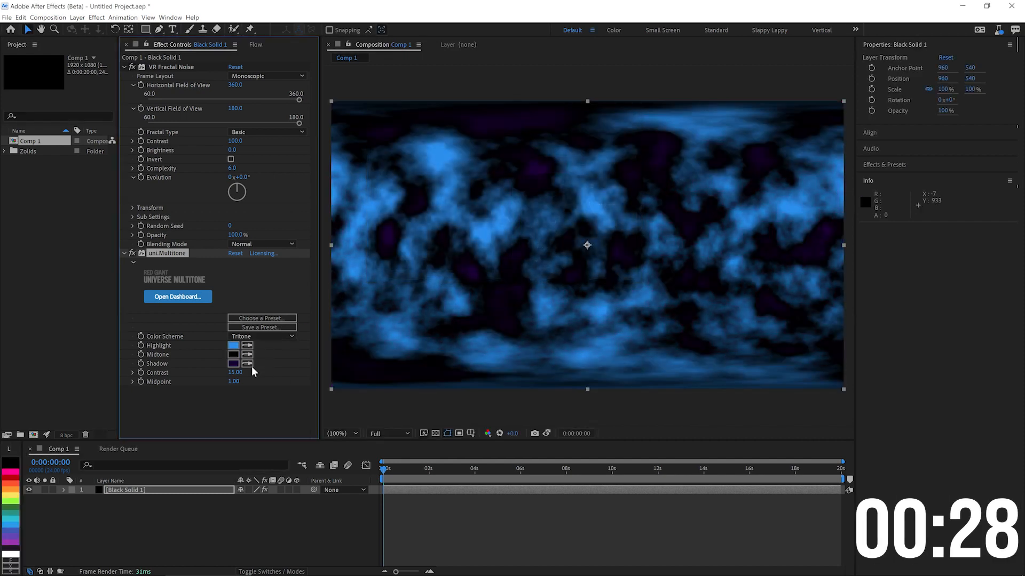
left_click(234, 364)
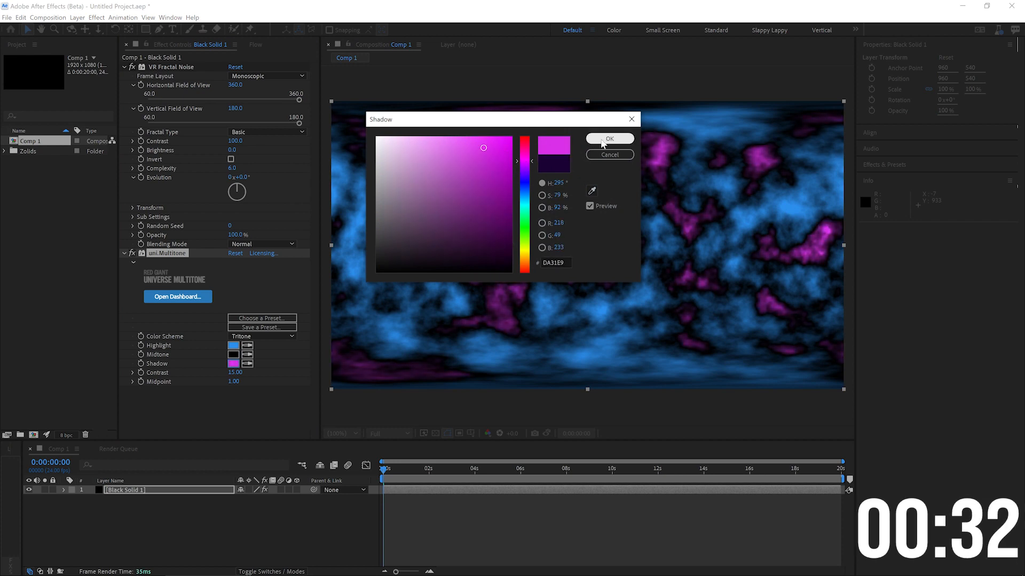
left_click(608, 138)
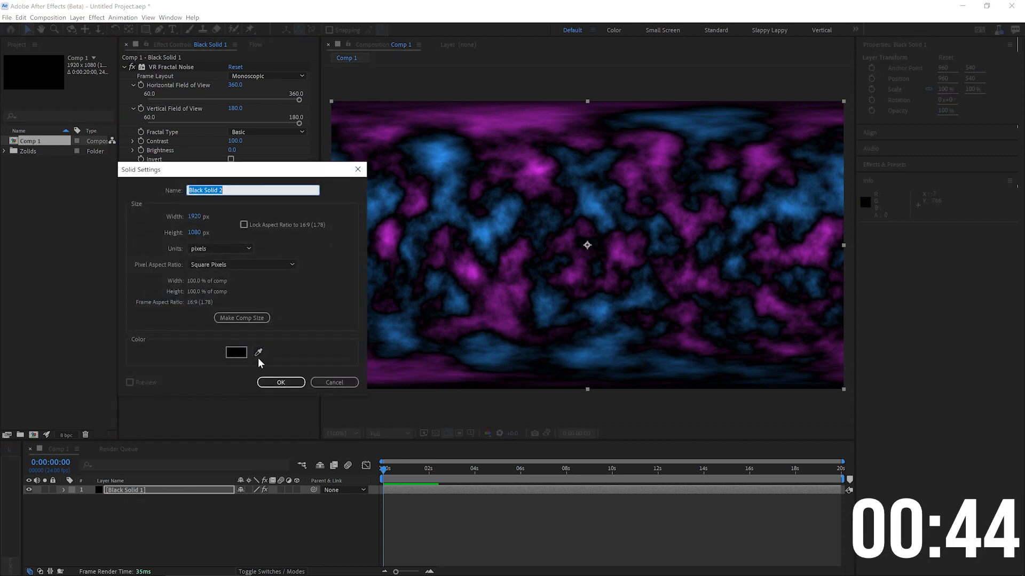
- Add the TAO solid and select the Fractal noise layer below it
left_click(279, 382)
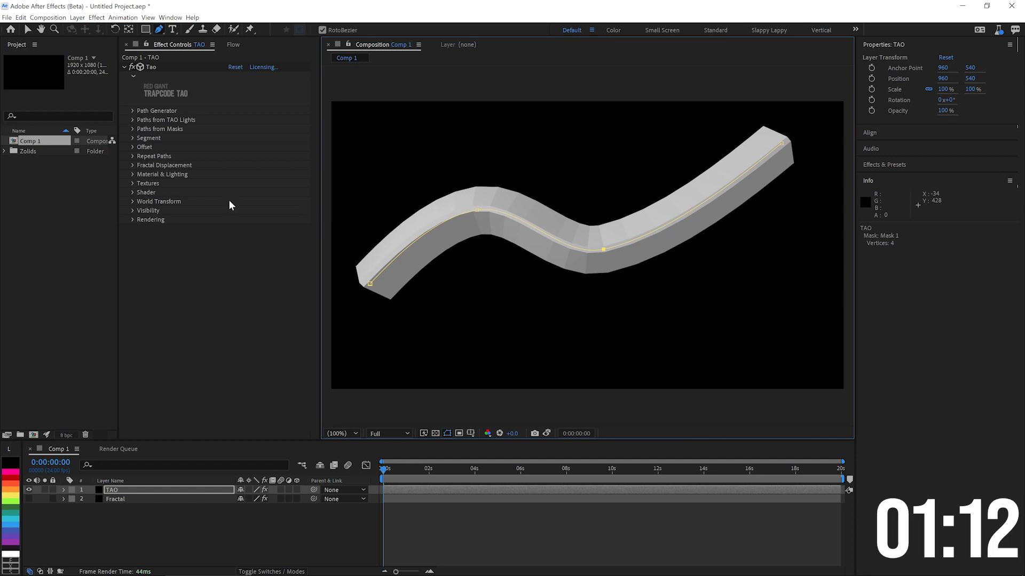
left_click(64, 490)
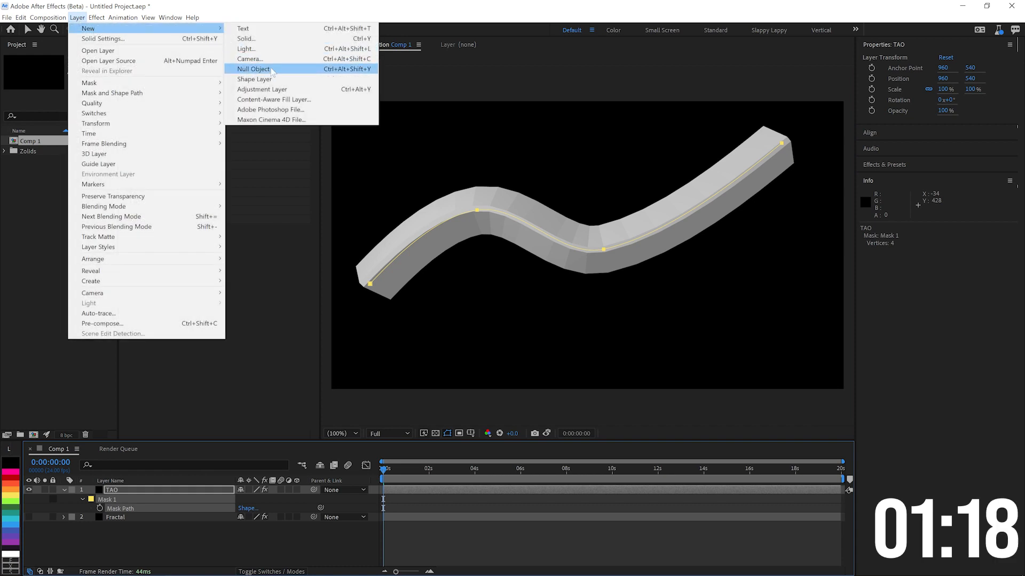
- Add Camera 1 using the 24mm preset
left_click(250, 59)
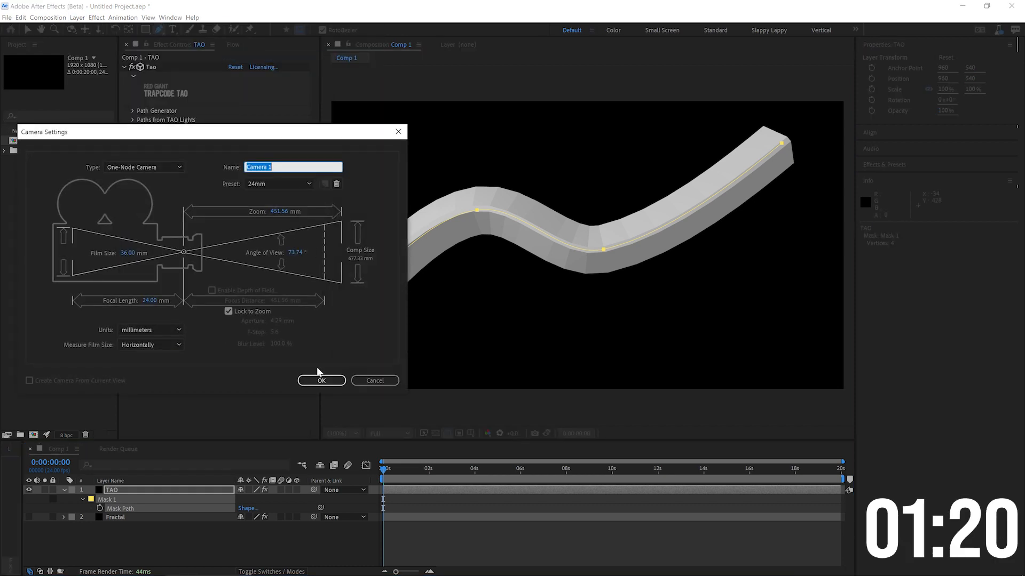
left_click(320, 381)
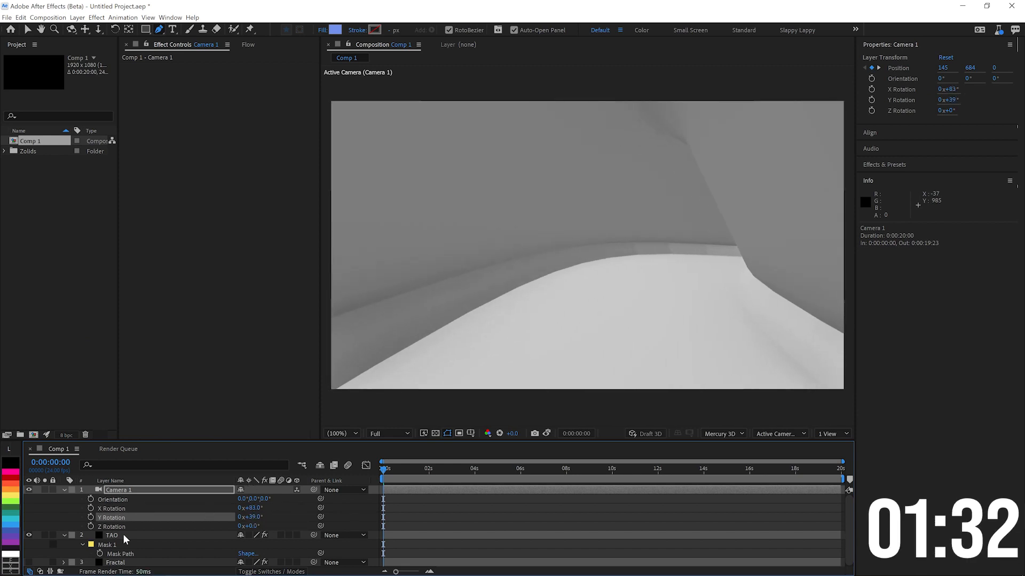
- Remove the TAO tube's caps and chamfer and raise Segments to 58
left_click(111, 536)
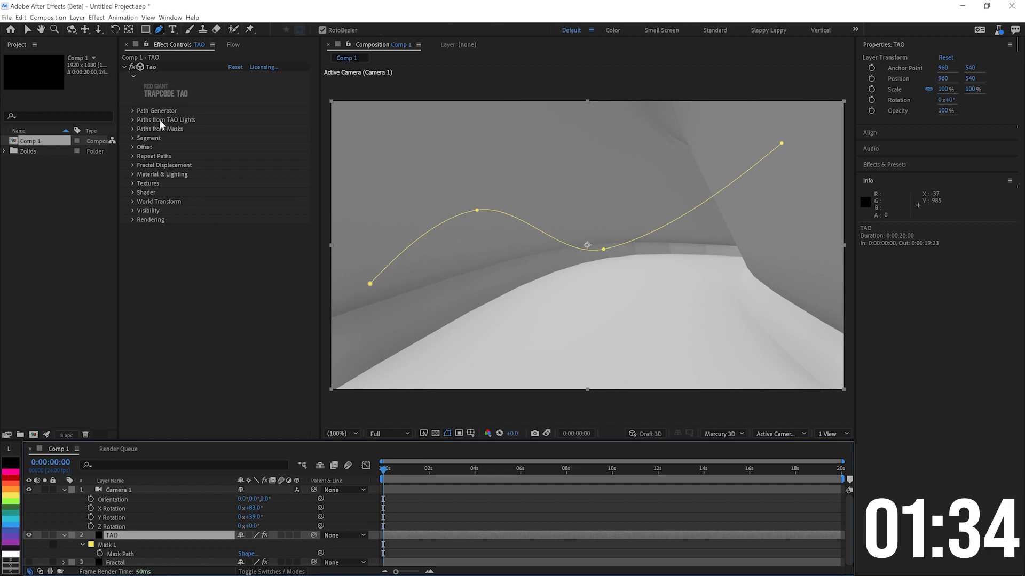
left_click(148, 138)
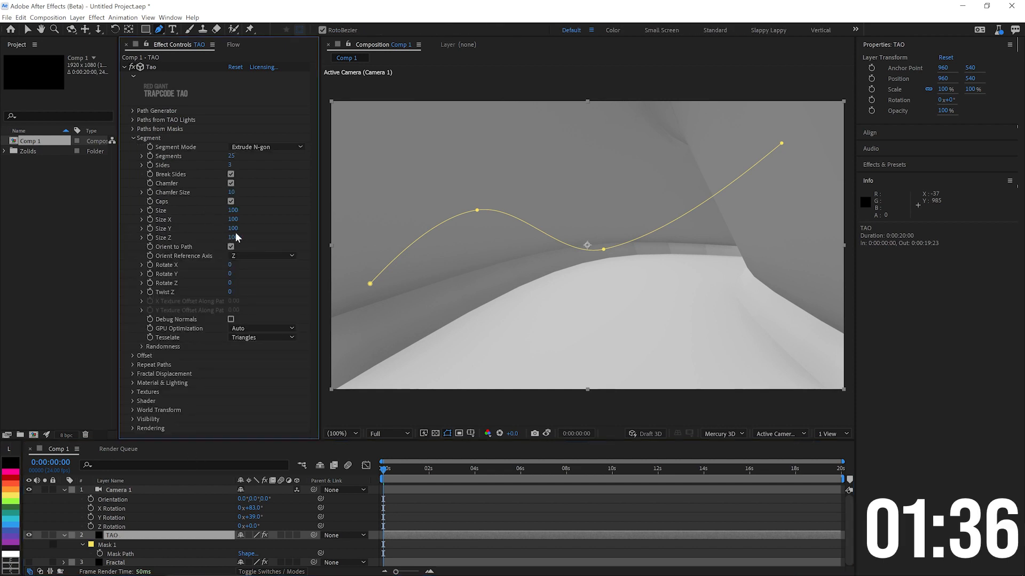
left_click(230, 202)
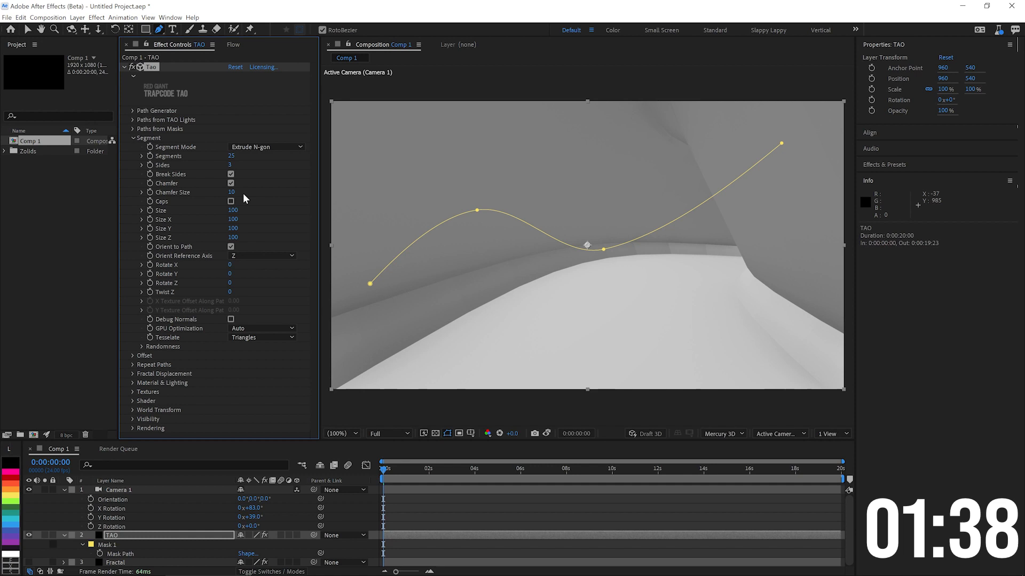
left_click(230, 184)
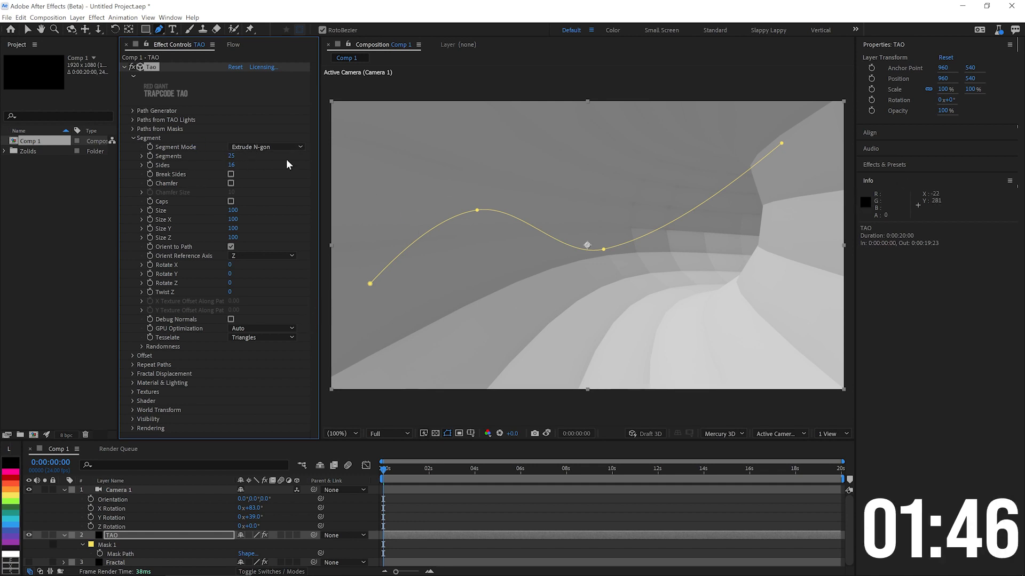
left_click_drag(231, 155, 261, 156)
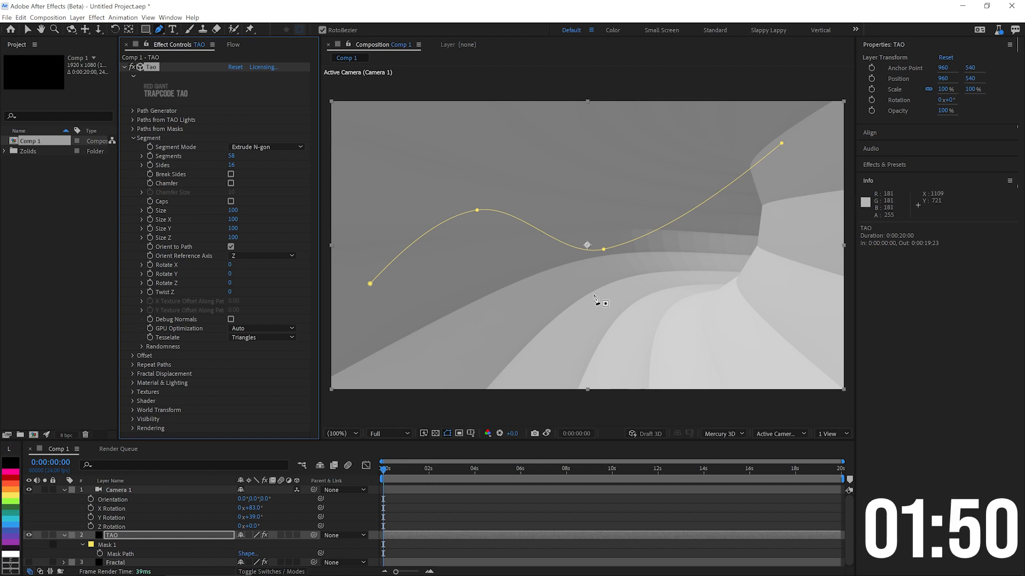
mouse_move(209, 380)
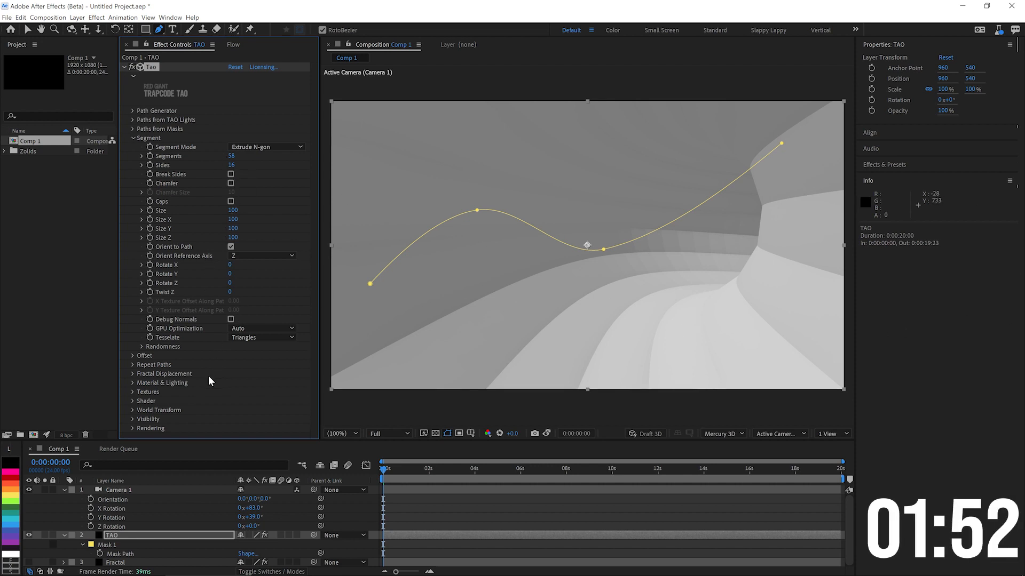
- Switch the TAO Shader from Flat to Smooth
left_click(132, 401)
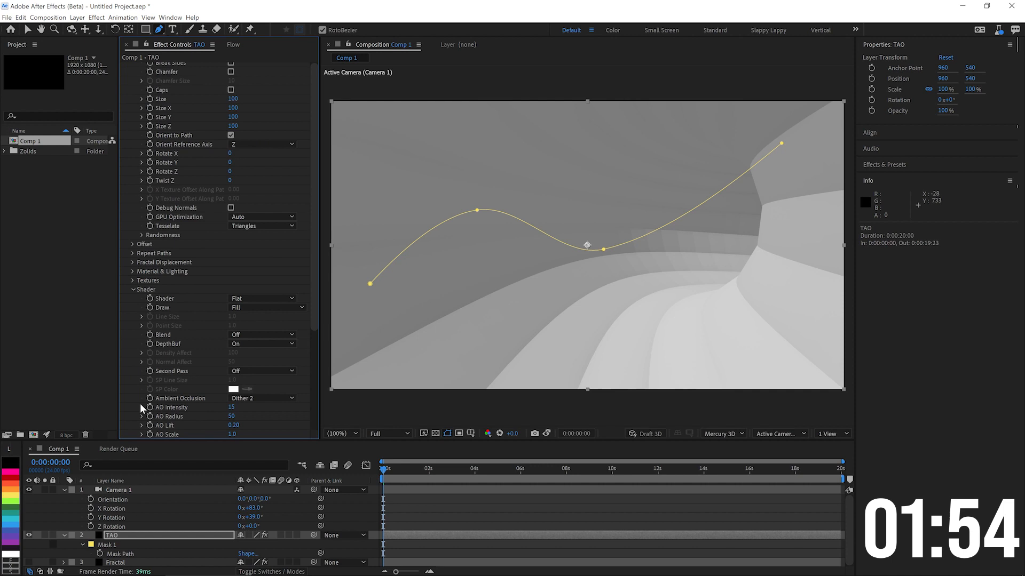
left_click(262, 298)
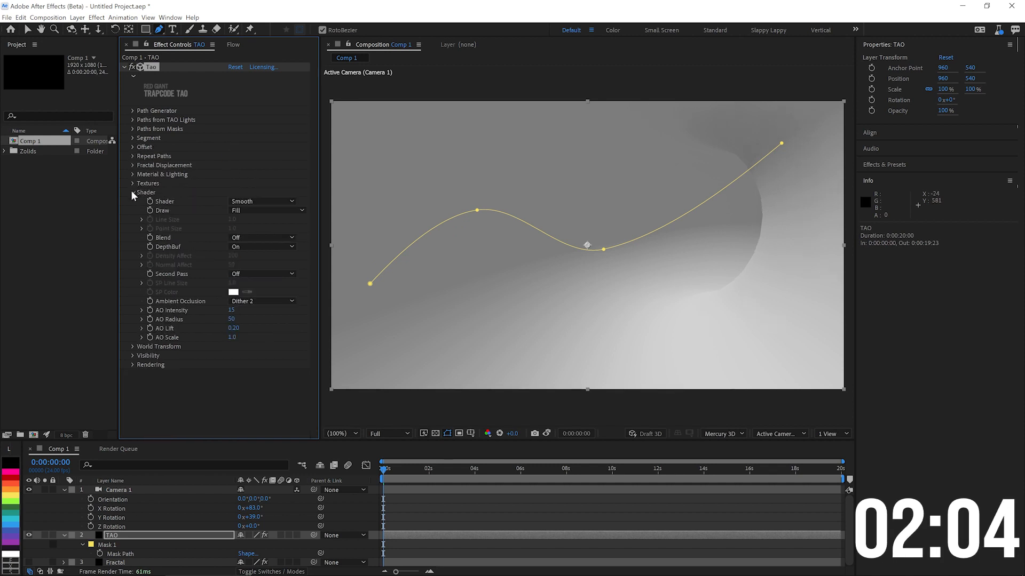
left_click(133, 192)
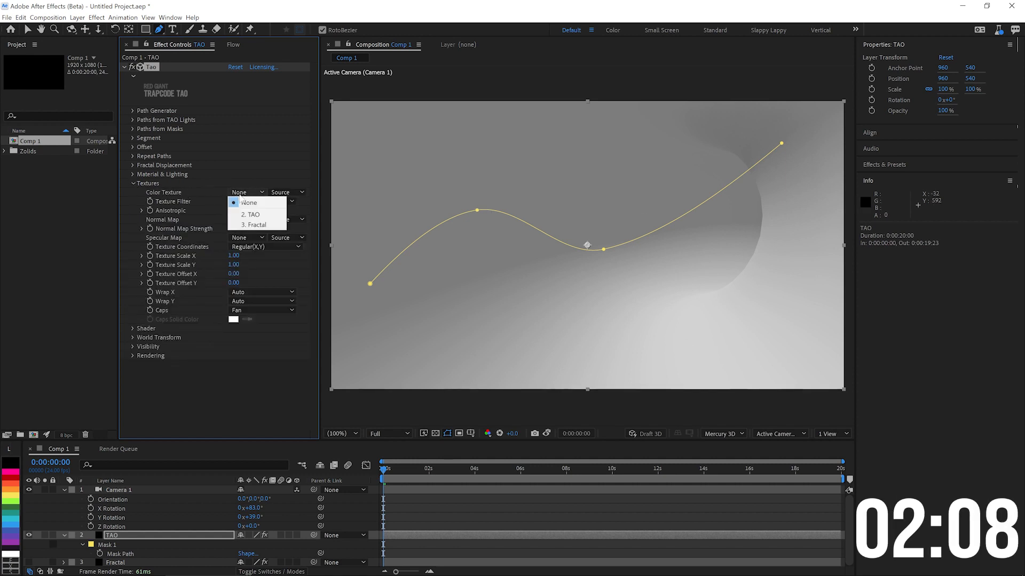
- Use layer 3. Fractal with Effects & Masks as the Color Texture
left_click(251, 224)
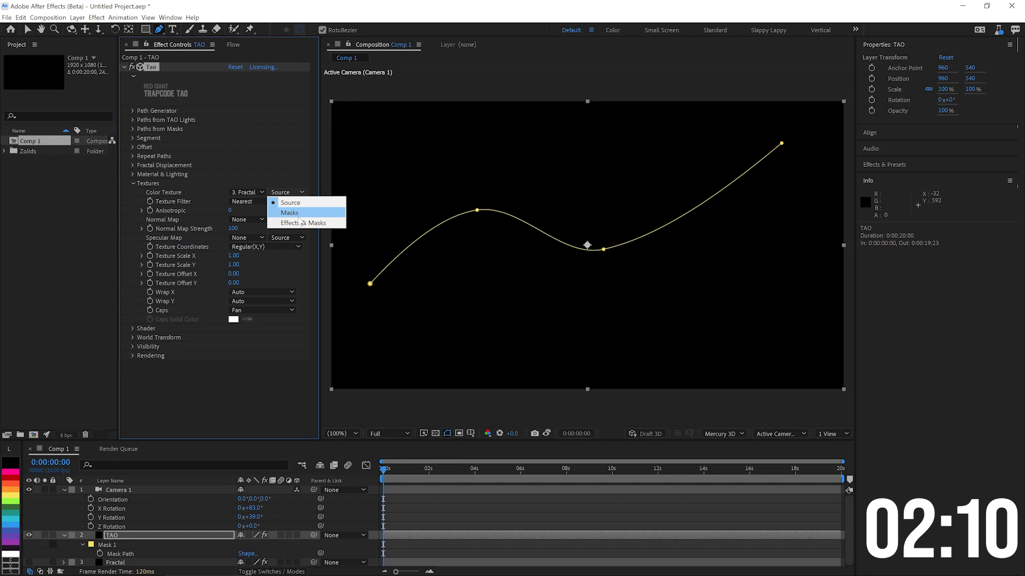
left_click(304, 224)
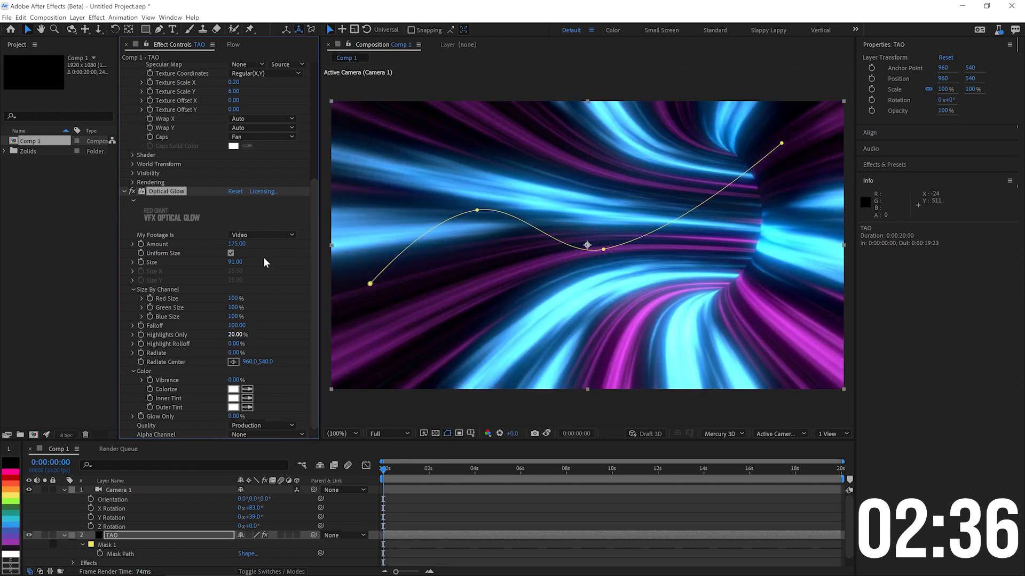
- Search effects for 're' to find the Renoiser grain effect
type("re")
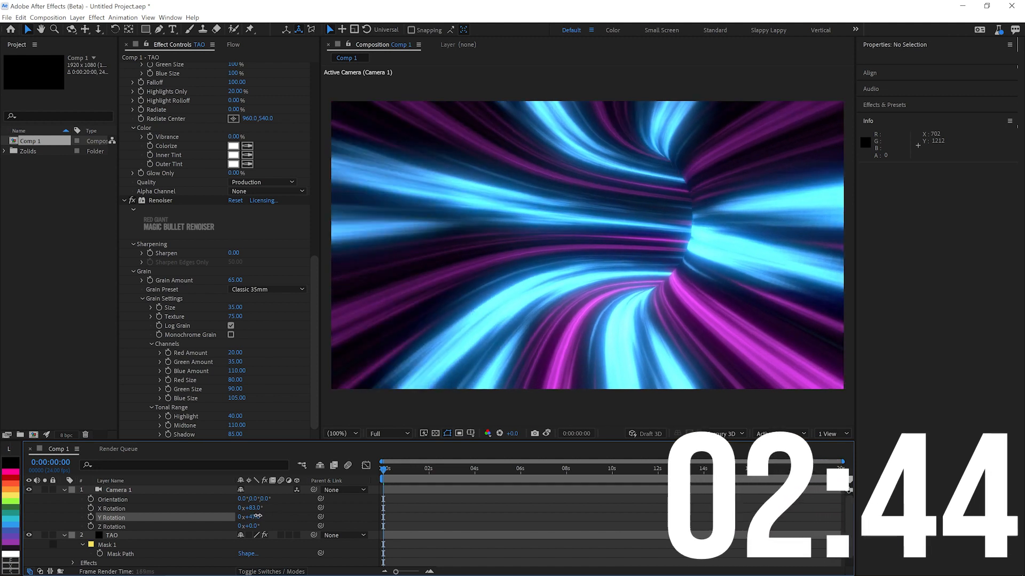
- Select Camera 1 to re-angle it to 90° X and 47° Y rotation
left_click(119, 489)
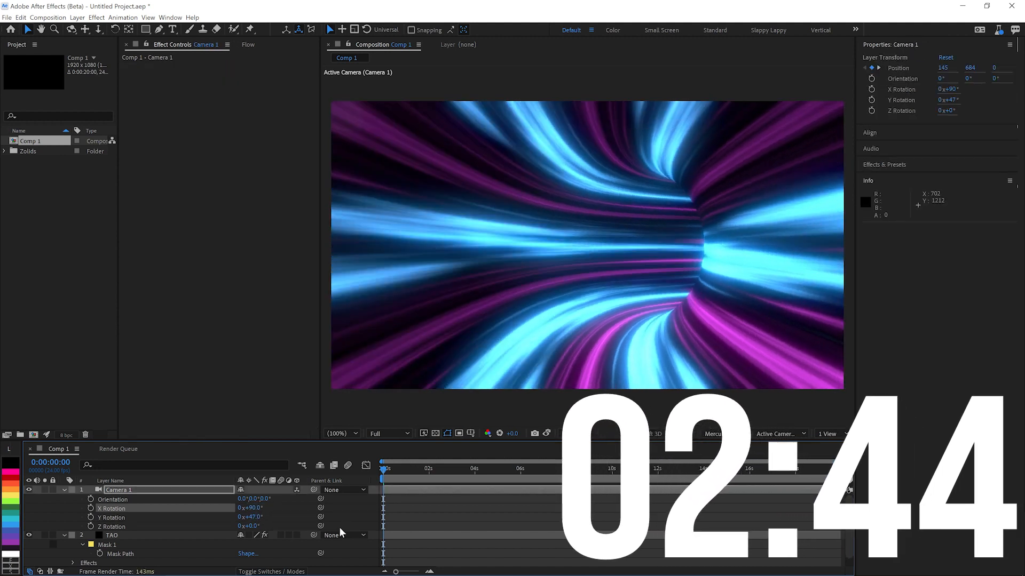